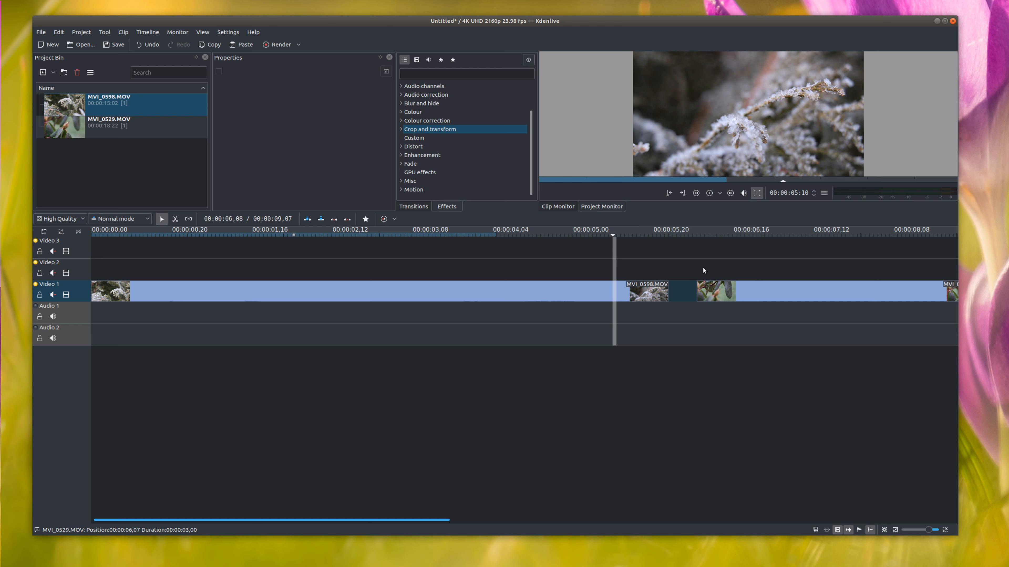
- Move MVI_0529.MOV onto Video 2, overlapping the end of MVI_0598.MOV
{"action": "left_click", "coordinate": [693, 234]}
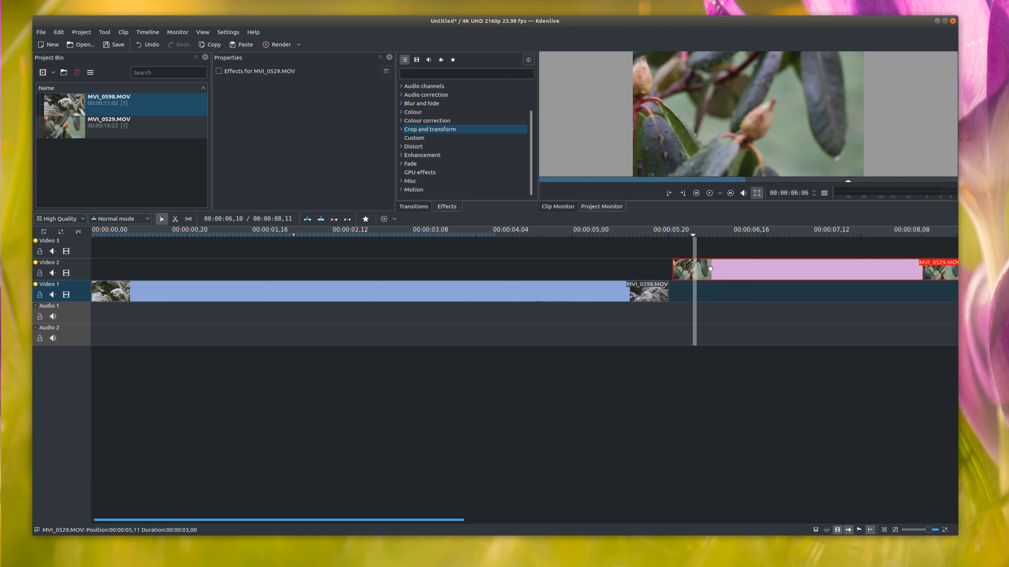
- Shift the Video 2 clip earlier so it overlaps more of MVI_0598.MOV's tail
{"action": "left_click_drag", "start_coordinate": [708, 269], "coordinate": [648, 269]}
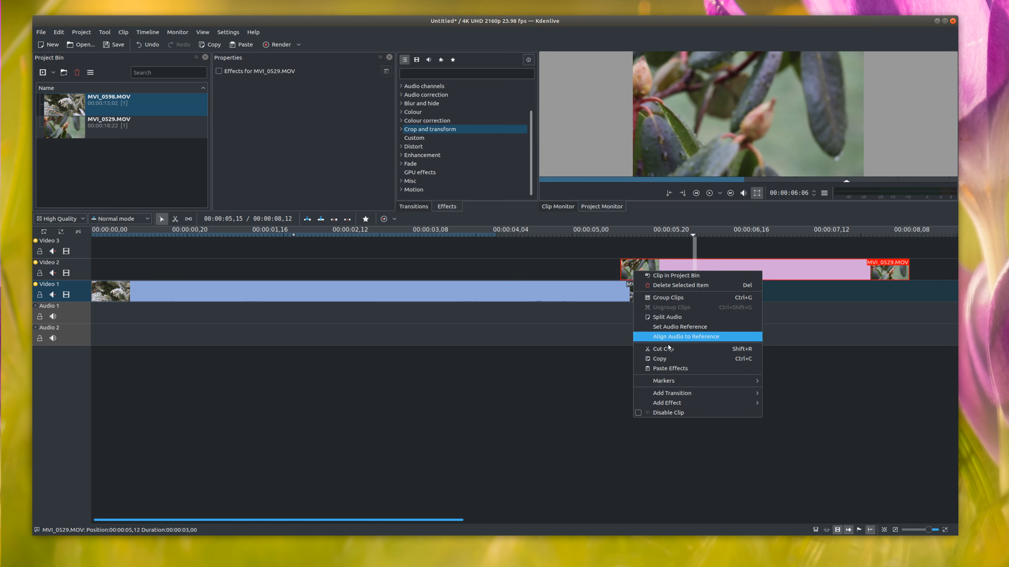
{"action": "mouse_move", "coordinate": [672, 393]}
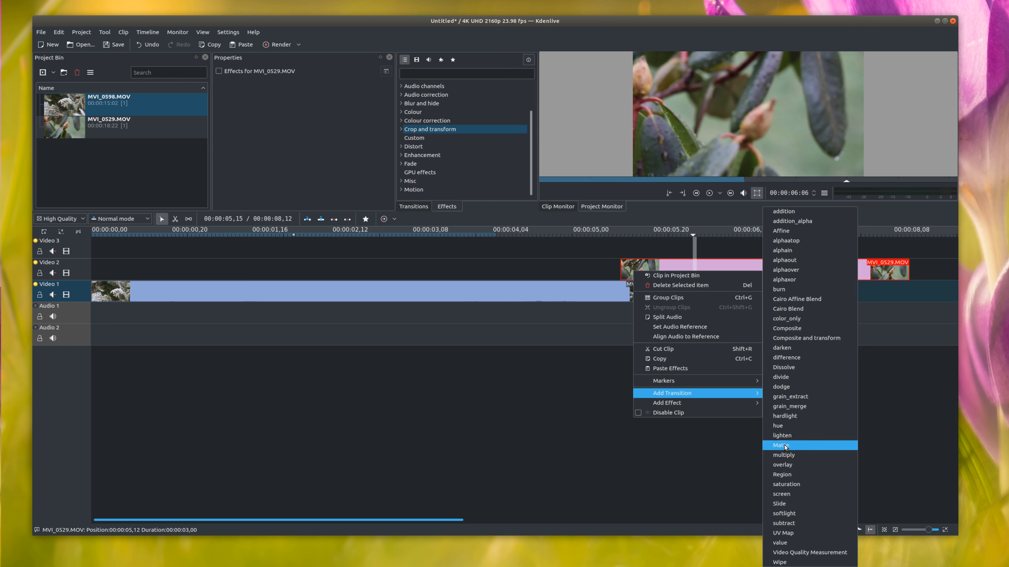
{"action": "mouse_move", "coordinate": [783, 508]}
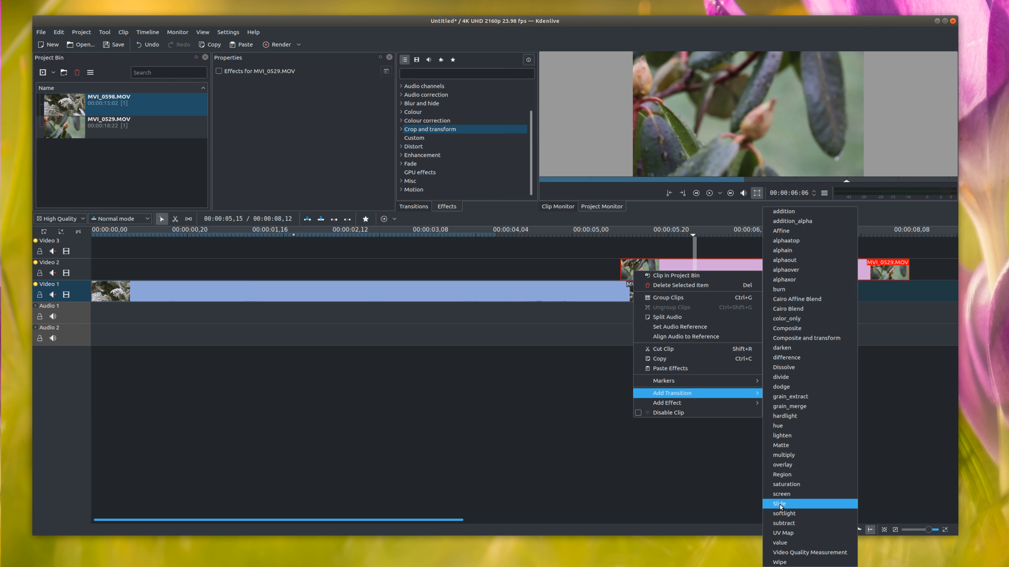
- Add a Slide transition spanning the overlap of MVI_0598 and MVI_0529
{"action": "left_click", "coordinate": [778, 504]}
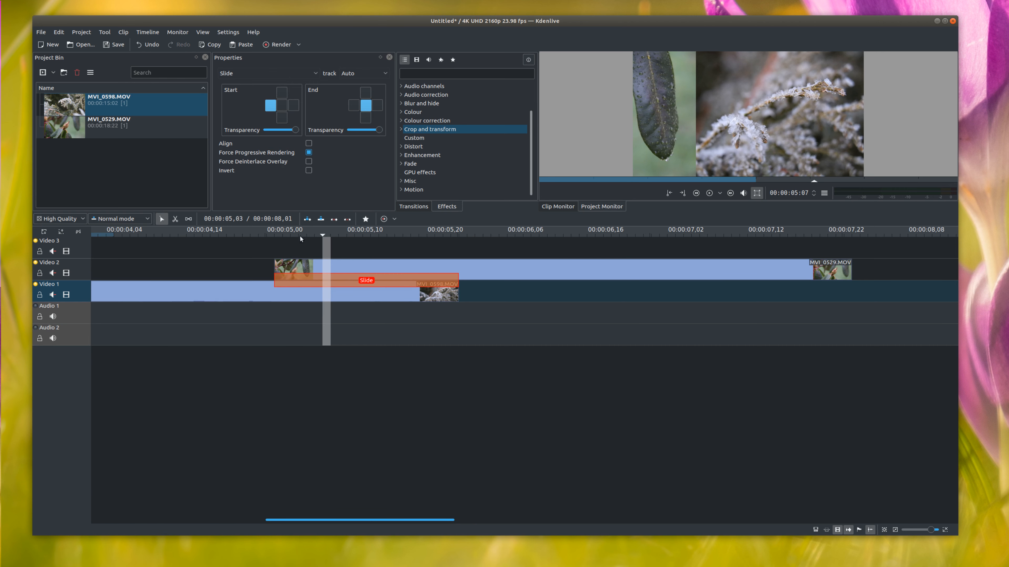
{"action": "left_click_drag", "start_coordinate": [298, 129], "coordinate": [269, 130]}
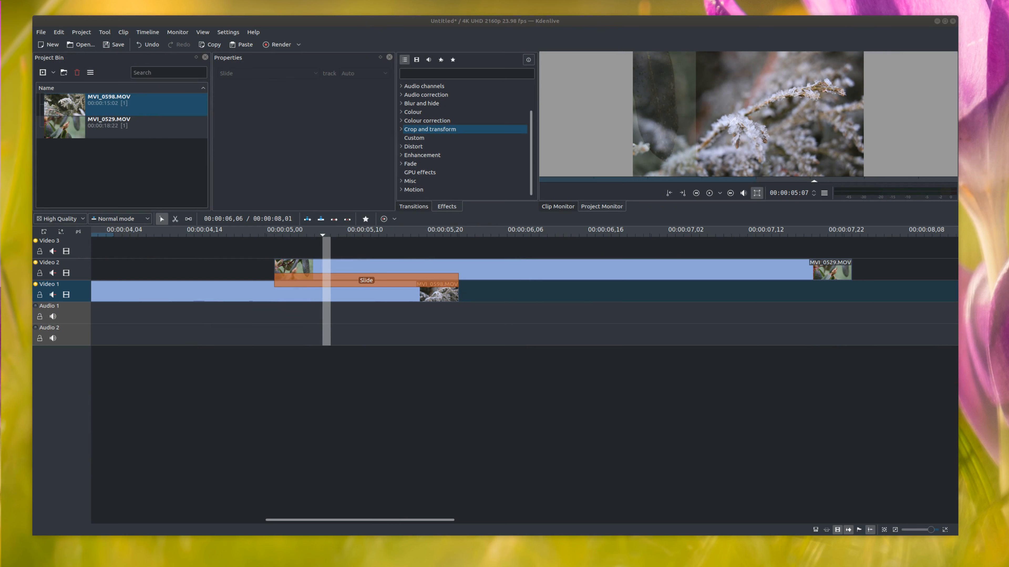
{"action": "mouse_move", "coordinate": [913, 56]}
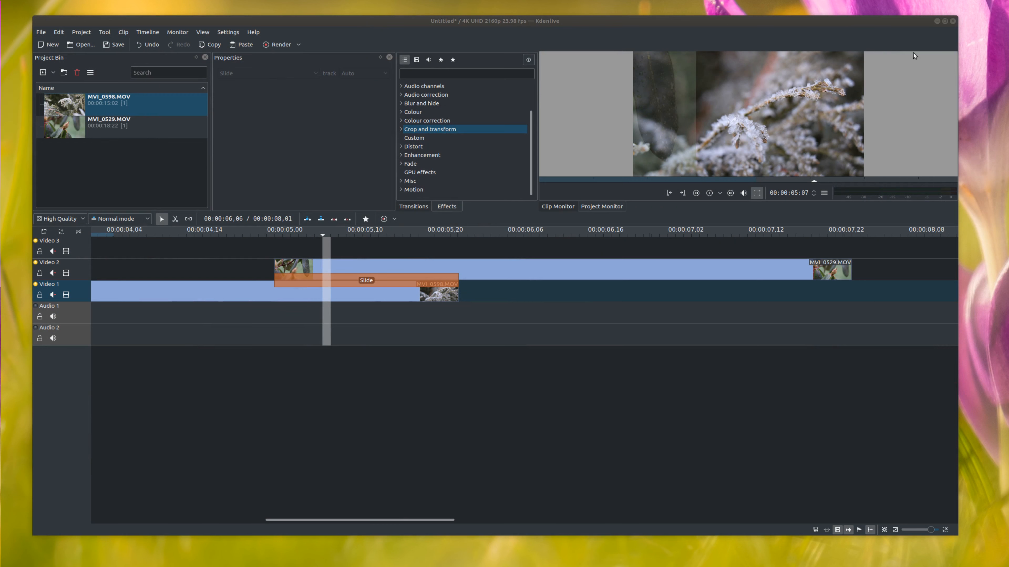
{"action": "mouse_move", "coordinate": [414, 228]}
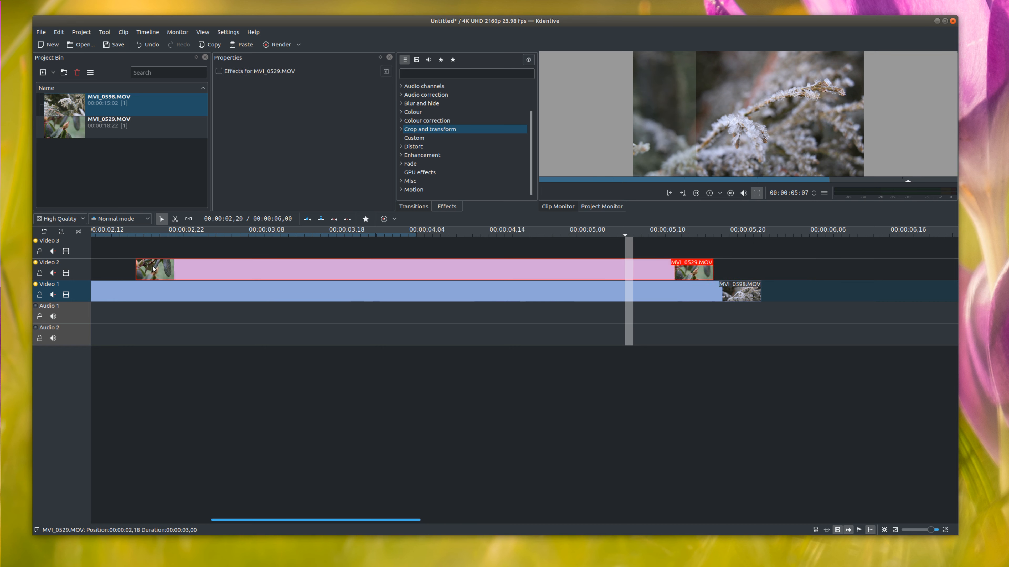
{"action": "mouse_move", "coordinate": [577, 383]}
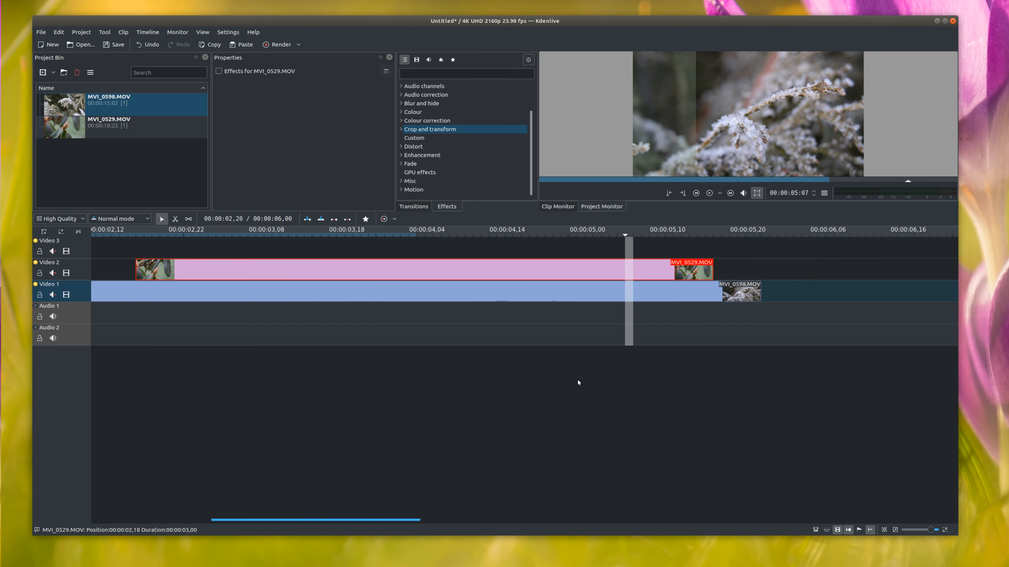
- Move MVI_0529.MOV on Video 2 to 00:00:02,18, fully over the lower clip
{"action": "left_click", "coordinate": [401, 129]}
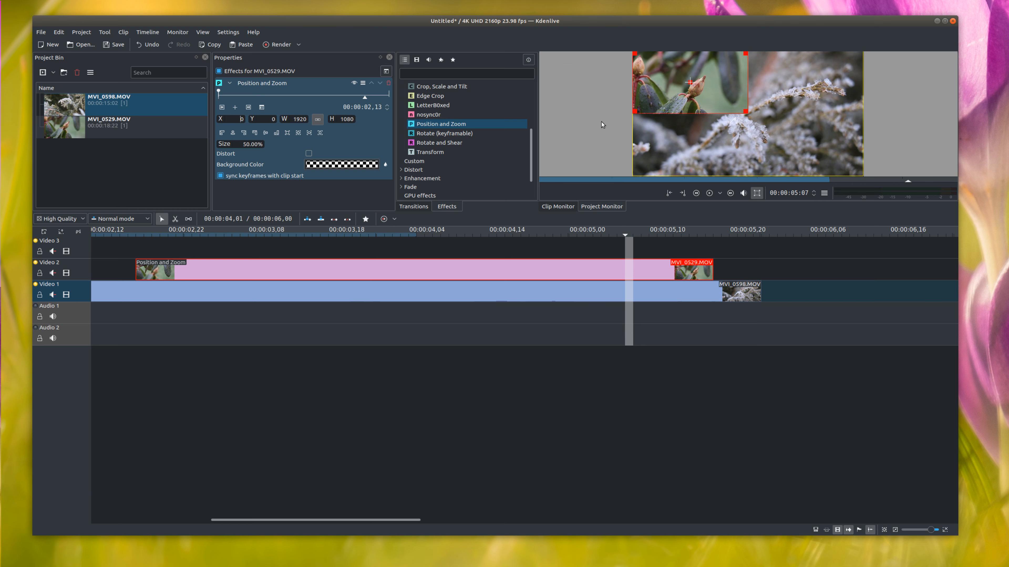
{"action": "mouse_move", "coordinate": [596, 64]}
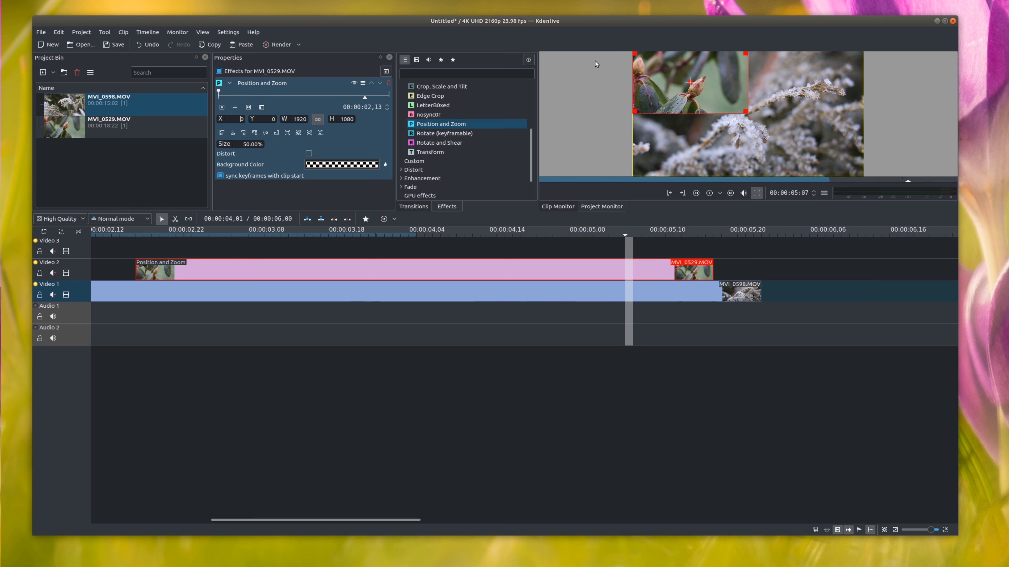
- Center the 50% MVI_0529 inset in the frame at X 960, Y 540
{"action": "left_click", "coordinate": [267, 120]}
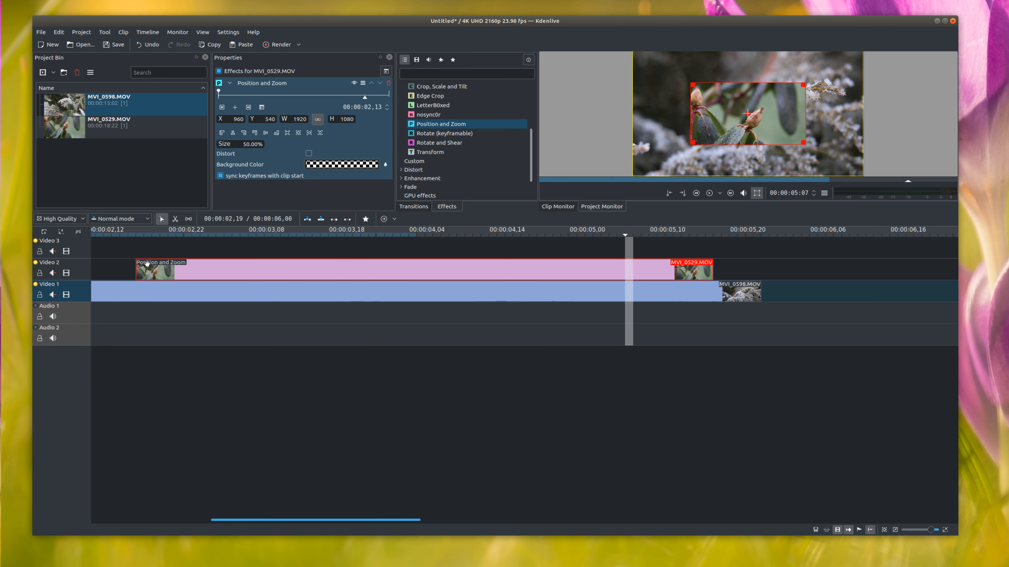
- Add a short Slide transition at the start of MVI_0529 and pick up a second Slide
{"action": "right_click", "coordinate": [173, 275]}
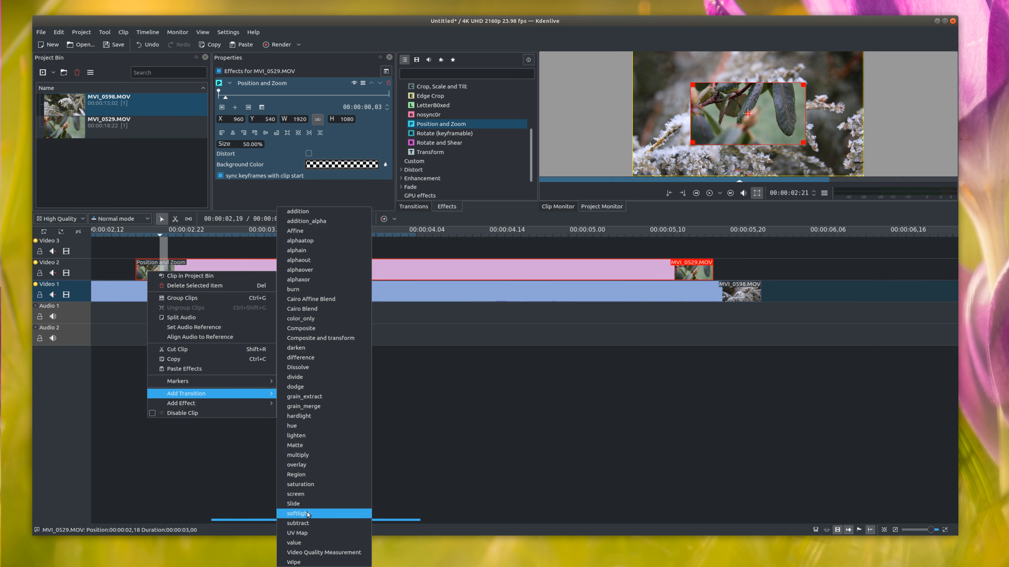
{"action": "left_click", "coordinate": [293, 504]}
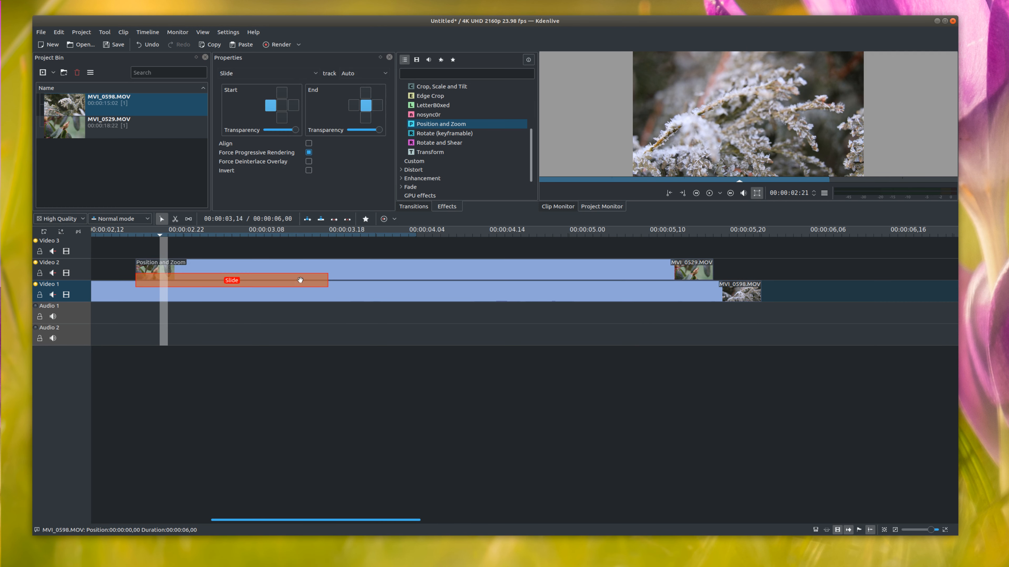
{"action": "left_click_drag", "start_coordinate": [327, 280], "coordinate": [295, 281]}
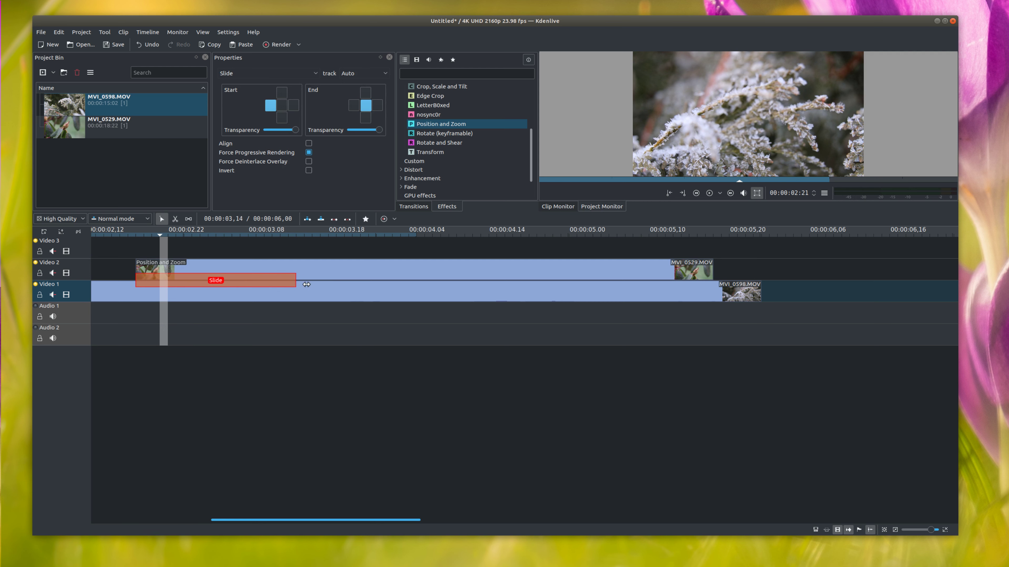
{"action": "left_click_drag", "start_coordinate": [297, 280], "coordinate": [289, 280]}
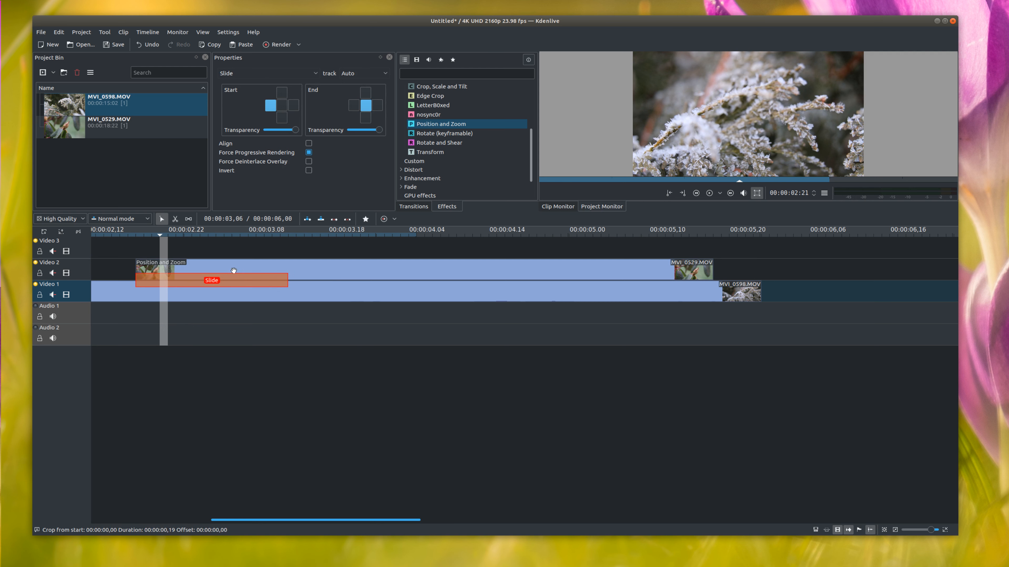
{"action": "left_click", "coordinate": [217, 243]}
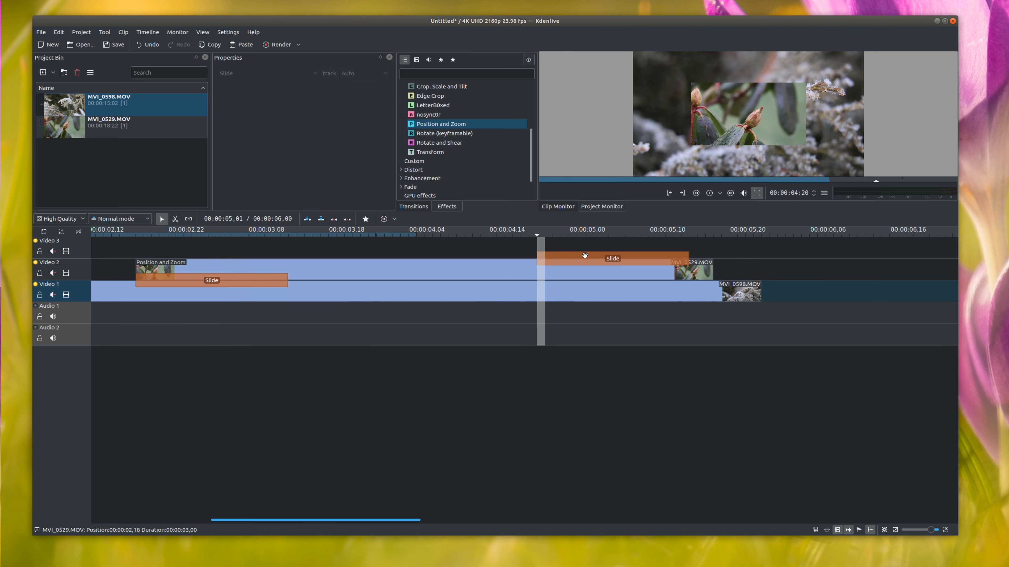
- Place the second Slide transition at the end of MVI_0529 and show its settings
{"action": "left_click", "coordinate": [586, 259]}
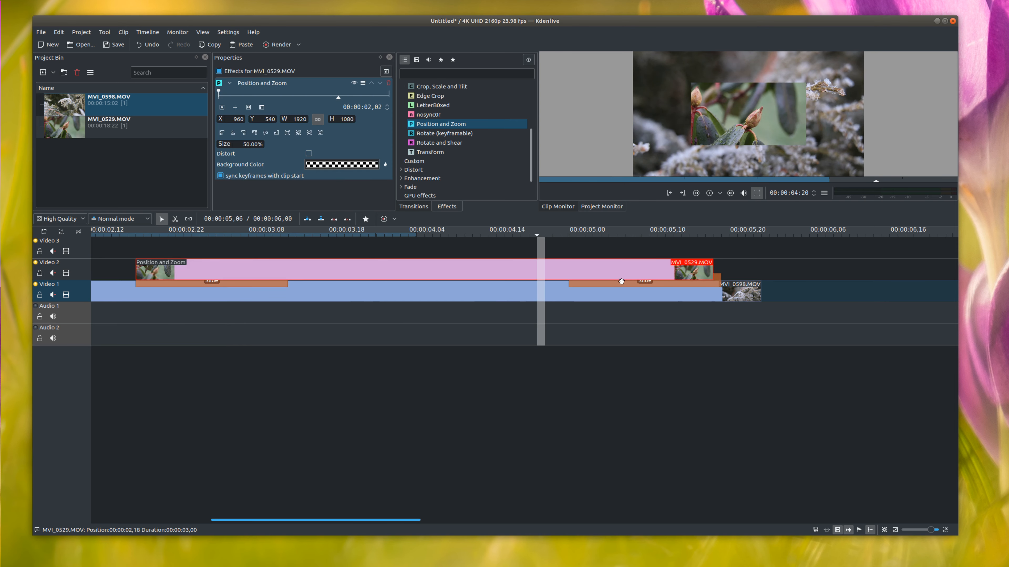
{"action": "left_click", "coordinate": [211, 281]}
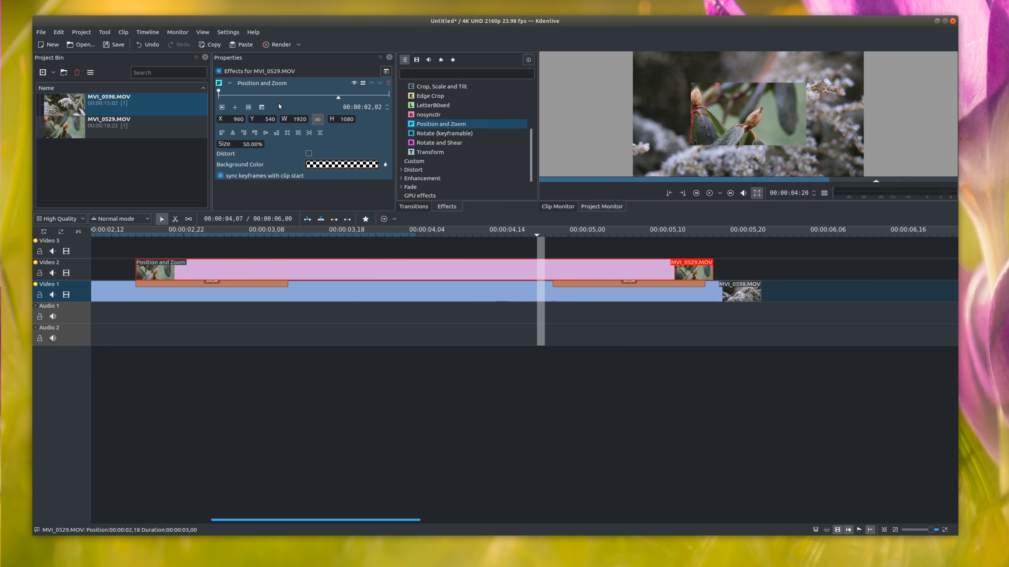
{"action": "left_click", "coordinate": [629, 282]}
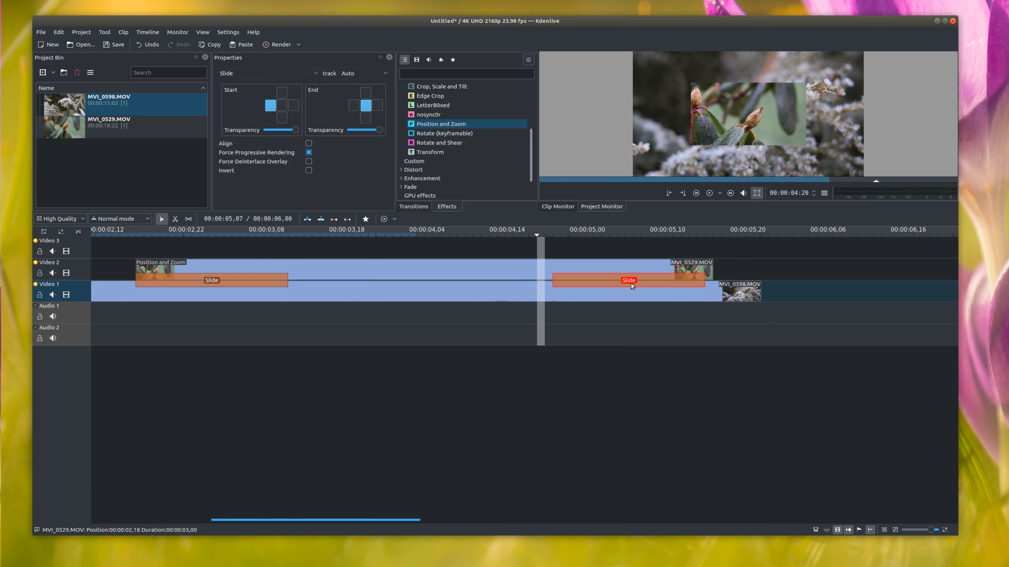